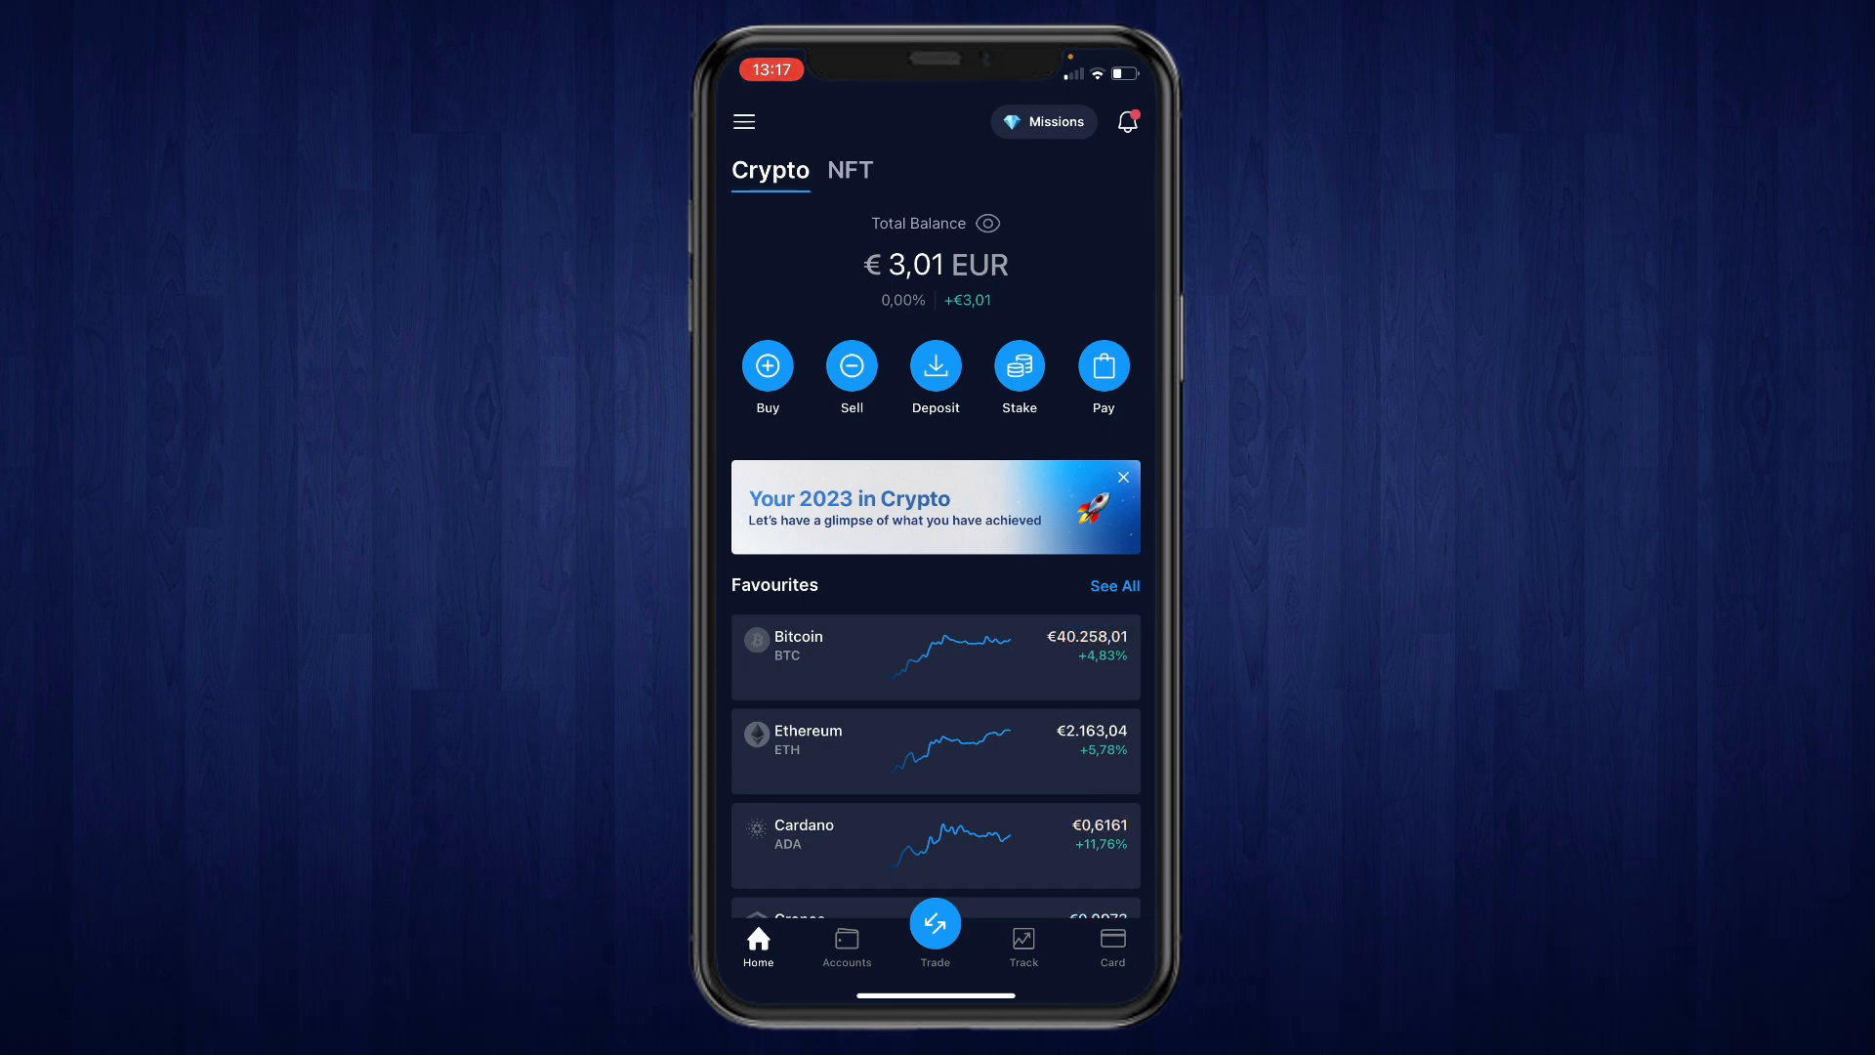
- Go to the Bitcoin balance page from Favourites, showing about €2 in BTC
click(845, 944)
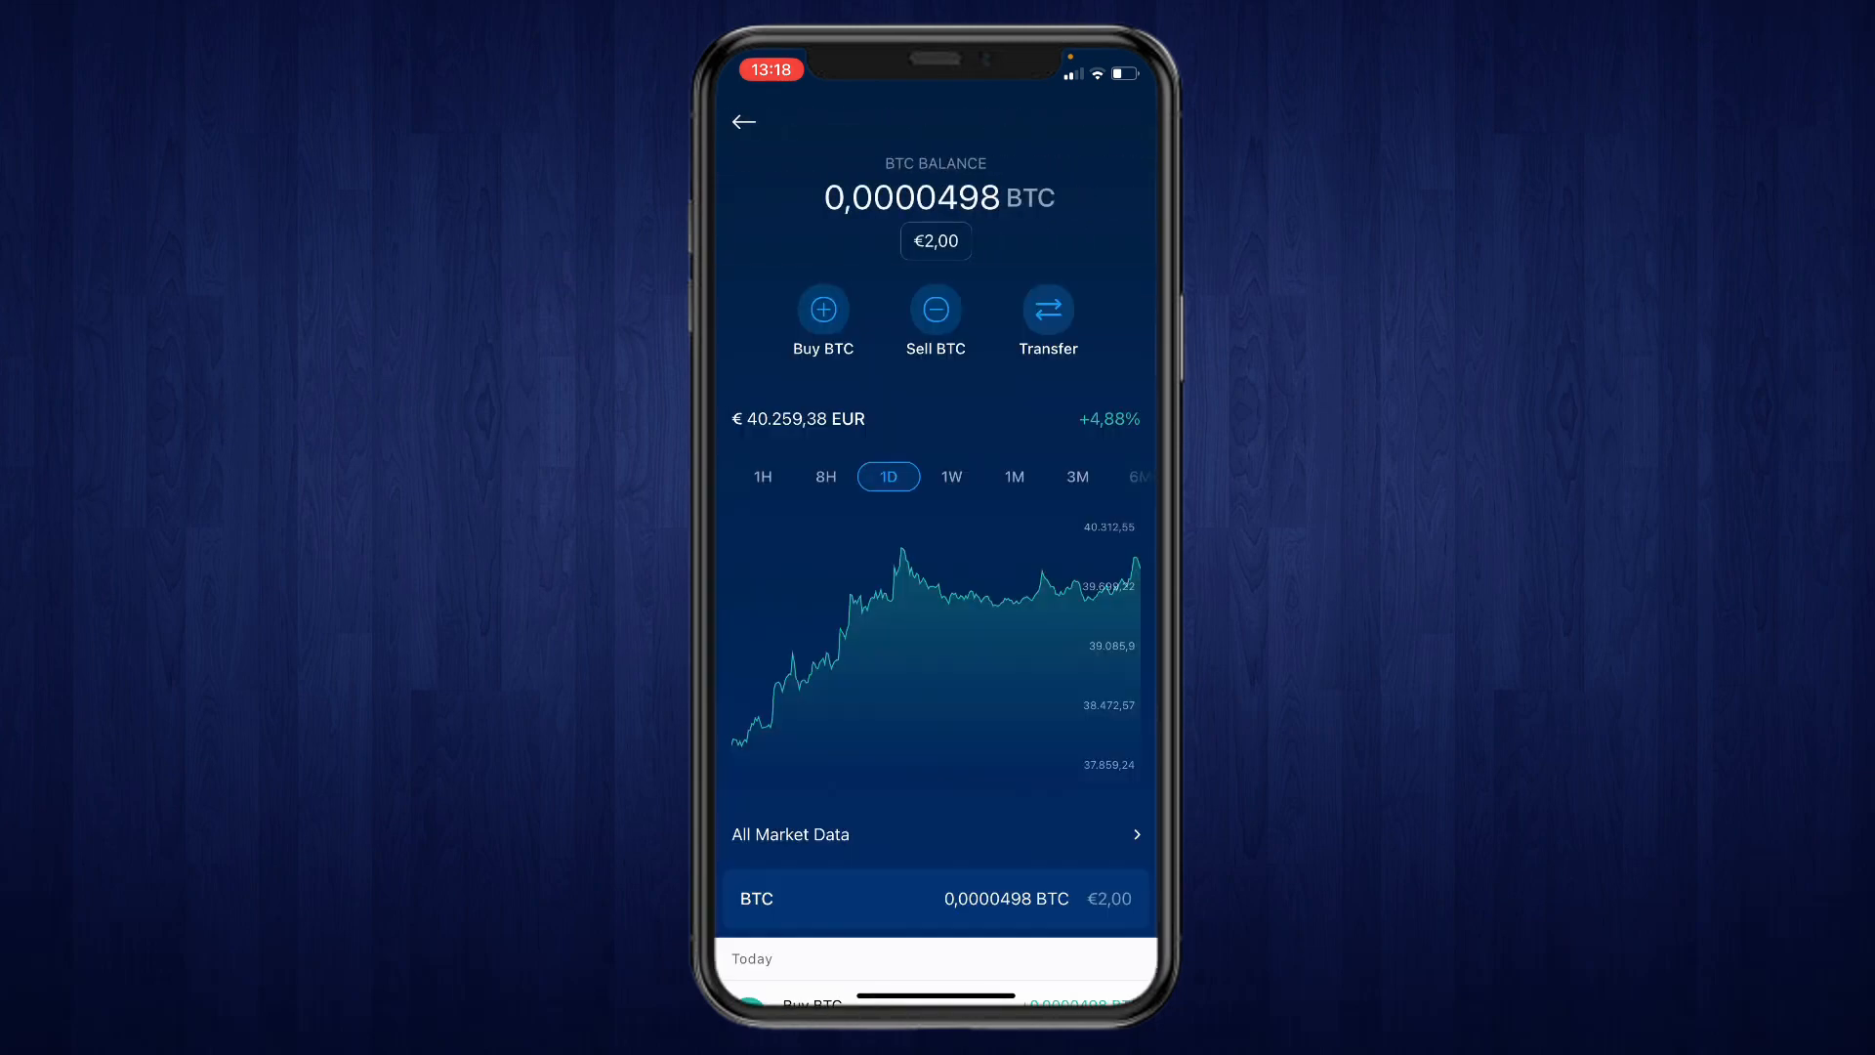
- Choose Transfer then Withdraw for BTC, reaching the empty Withdrawal Whitelist
click(1045, 310)
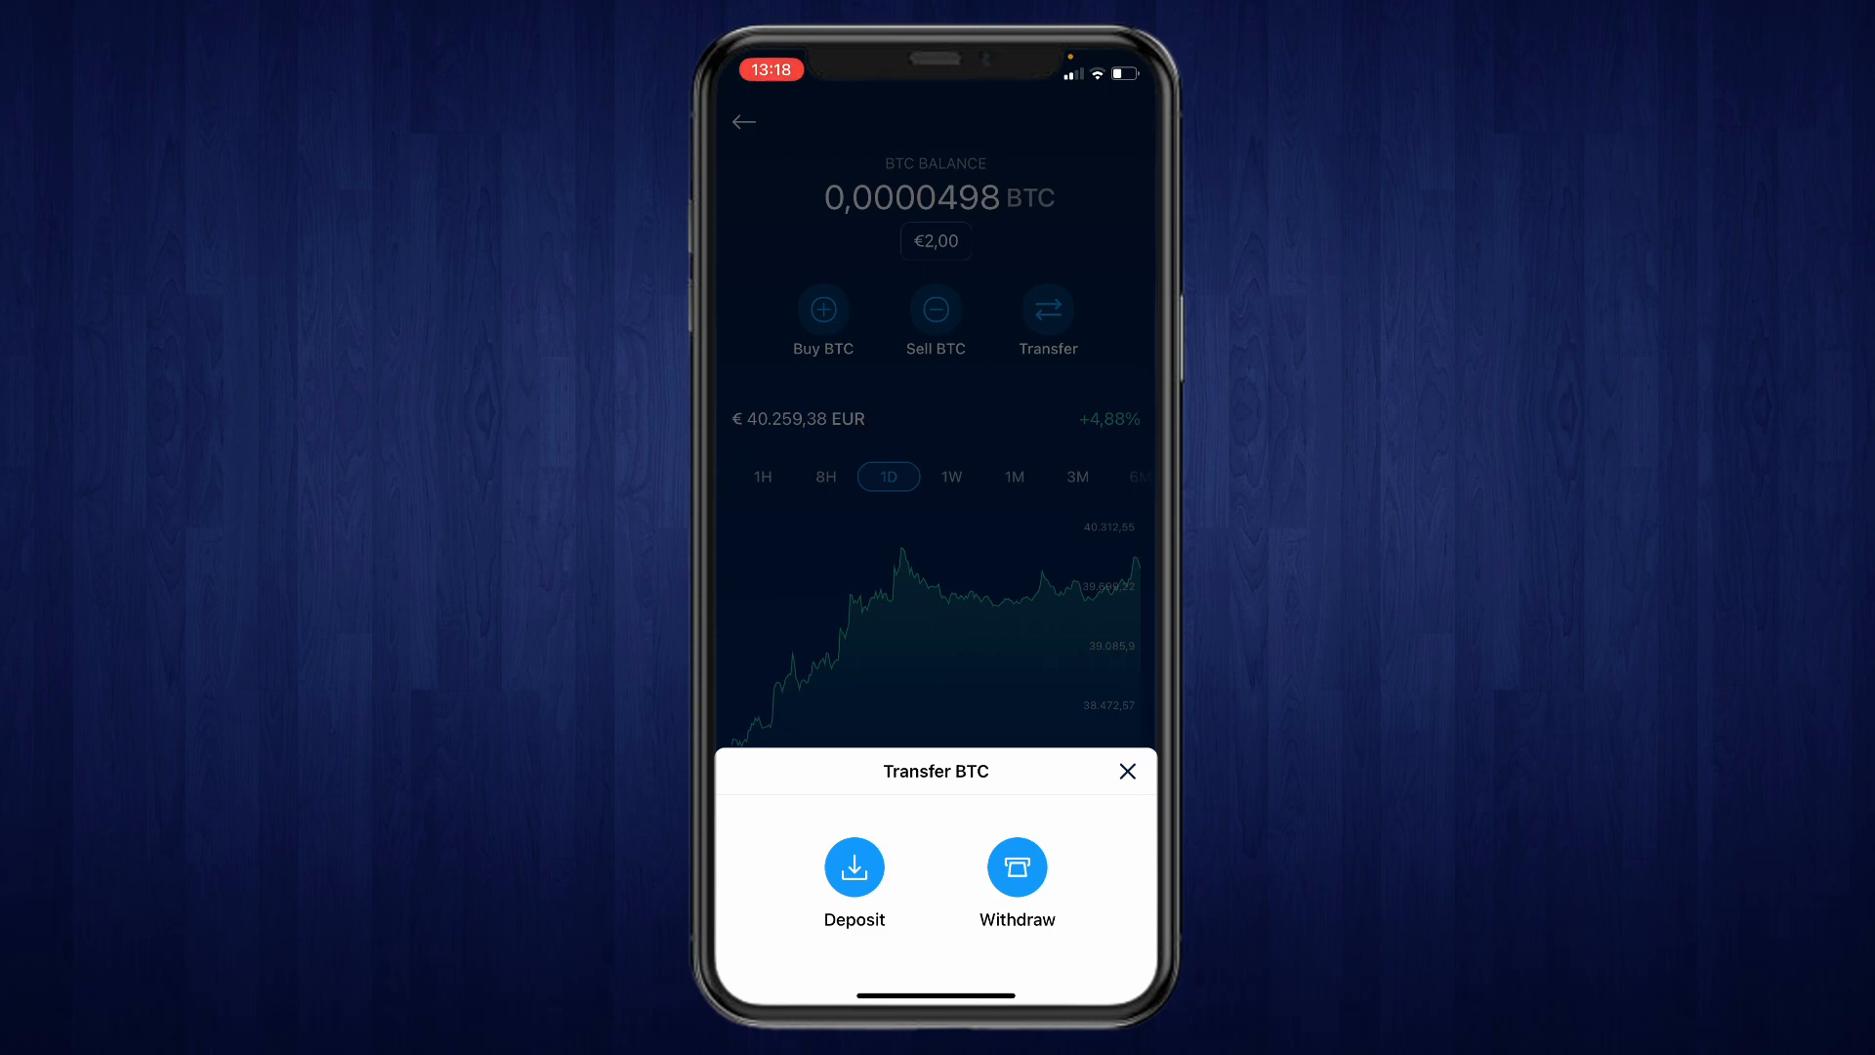
click(1015, 866)
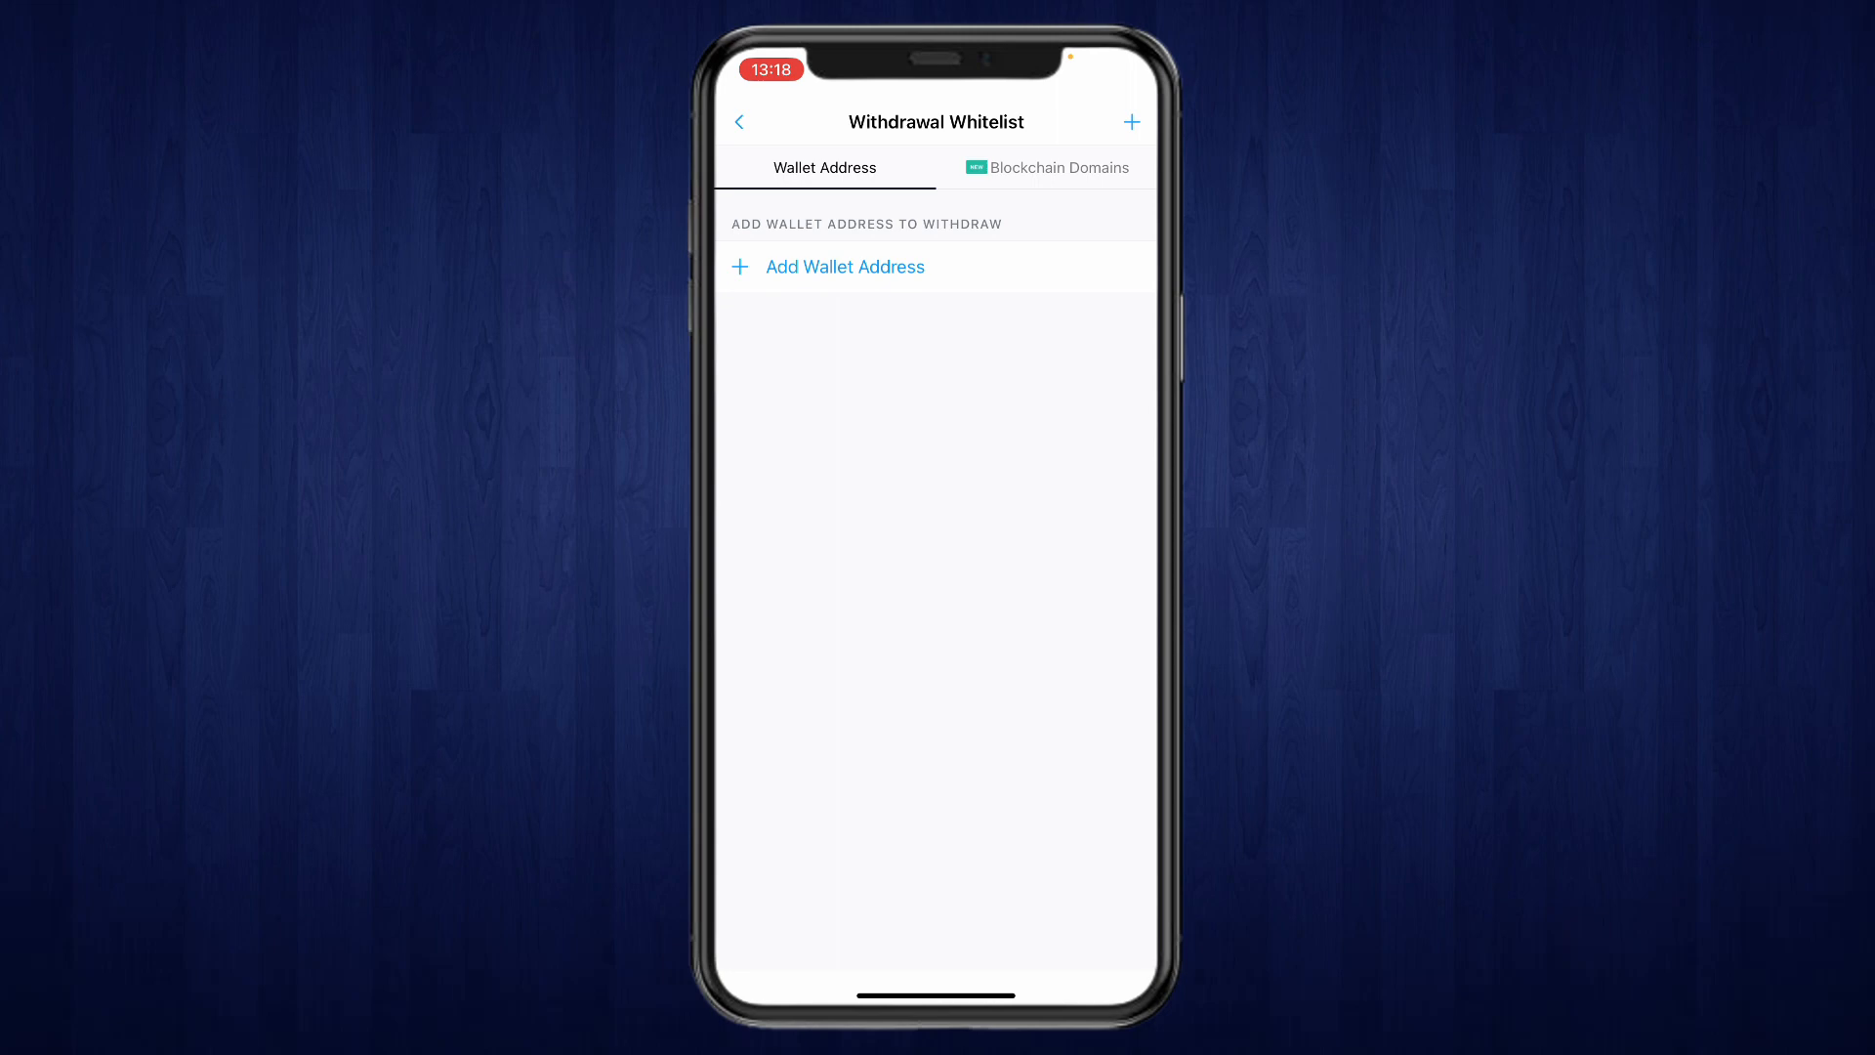
- Add a new whitelist wallet named 'coinbase', then move over to the Coinbase app
click(844, 267)
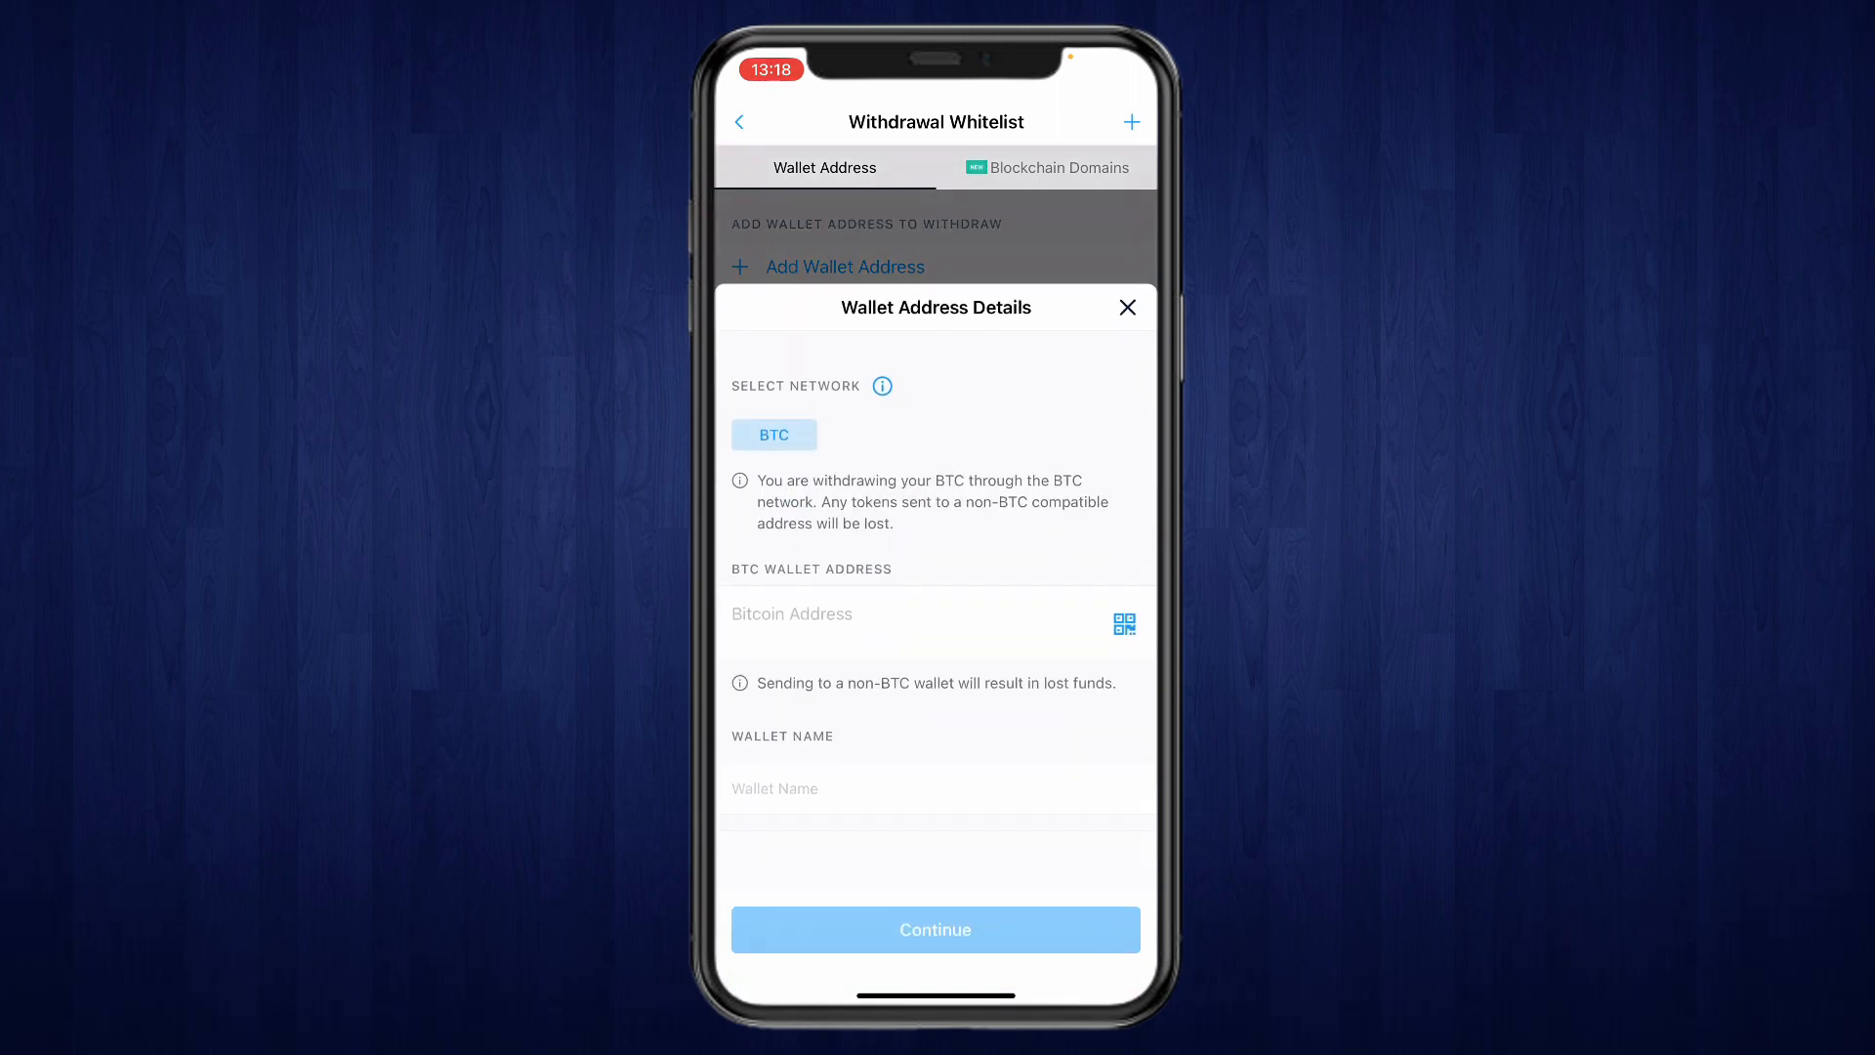
click(937, 788)
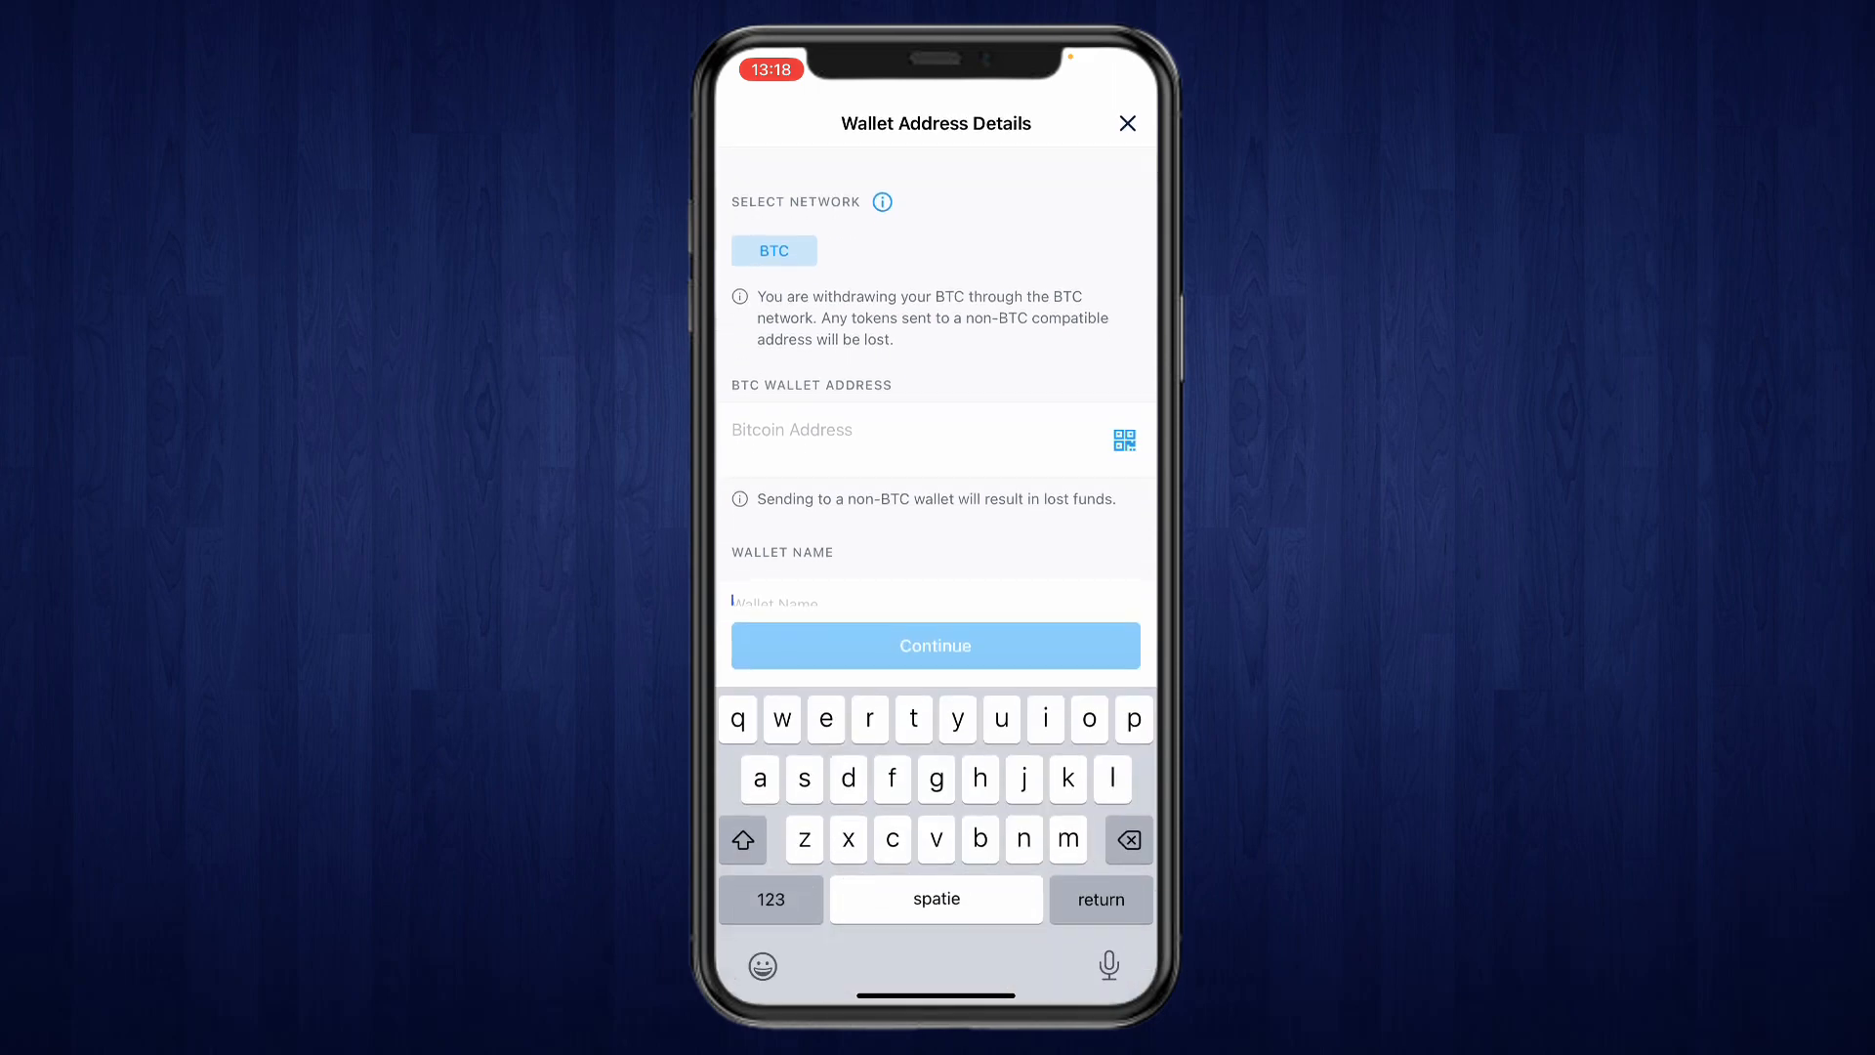
text(coinbase btc)
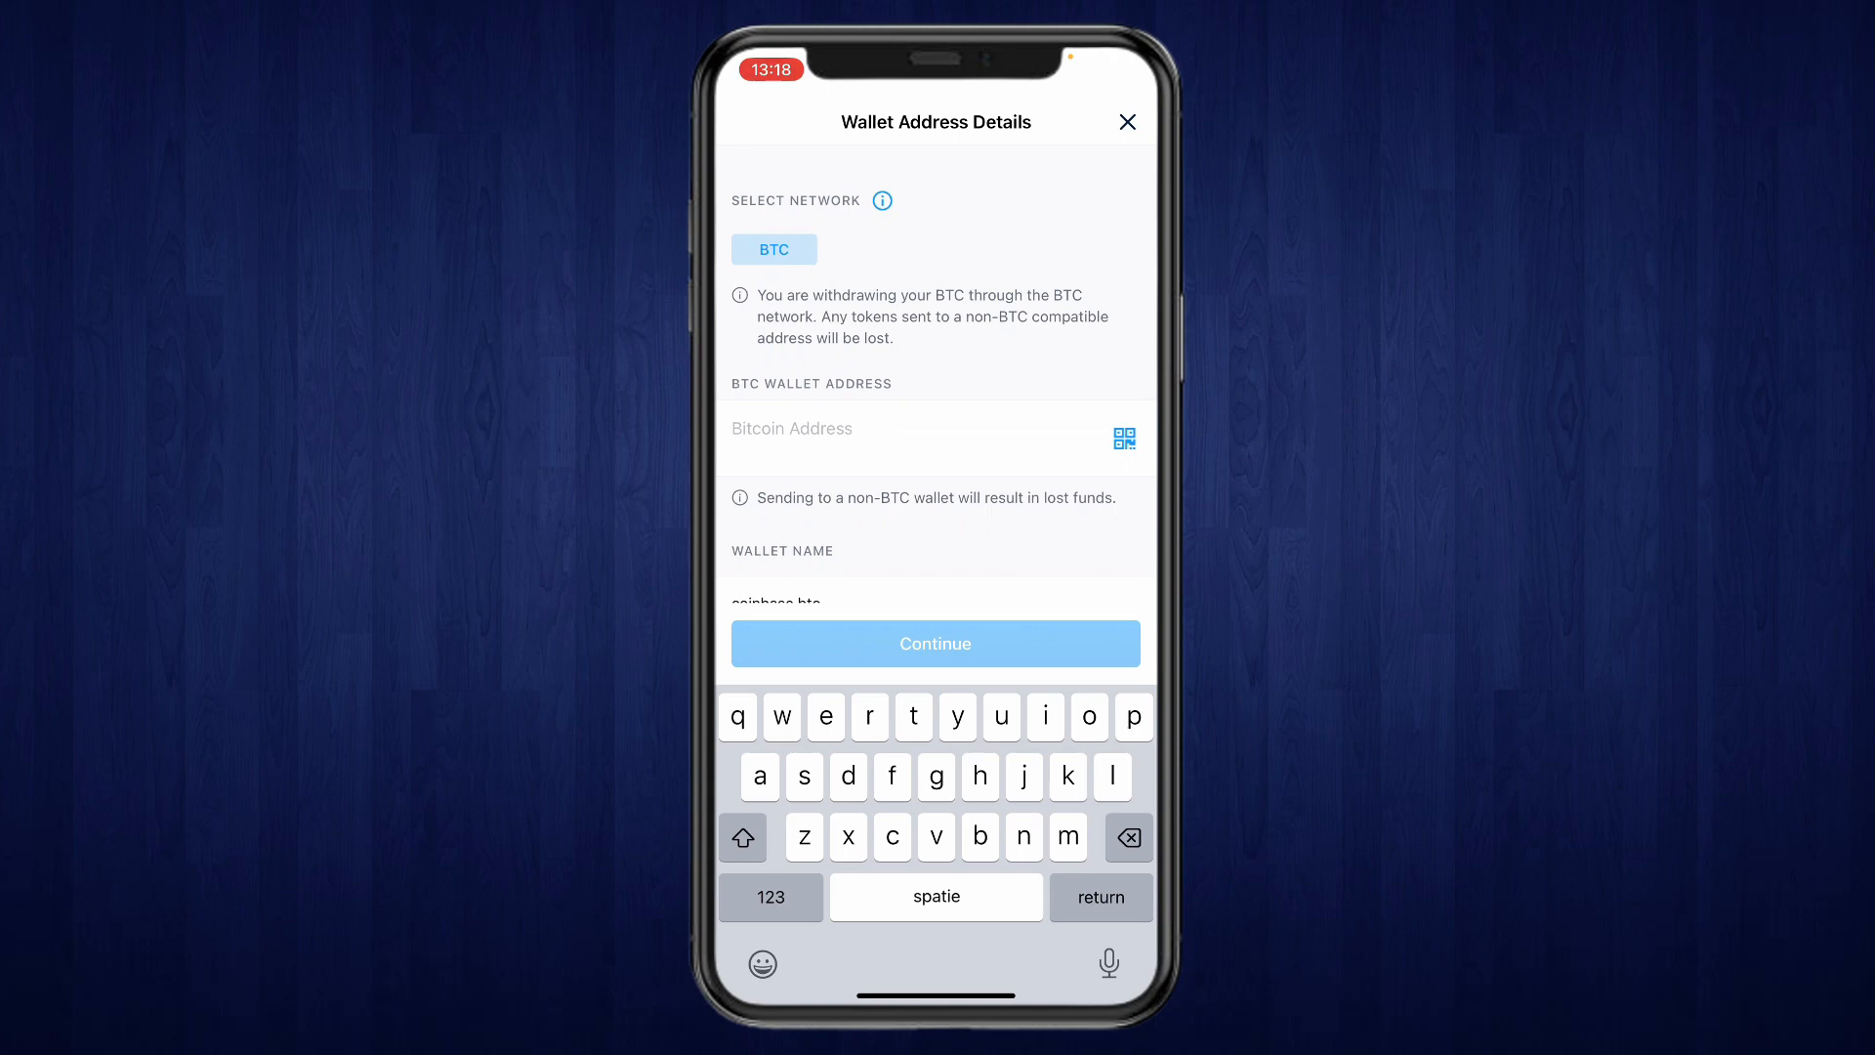
click(1125, 121)
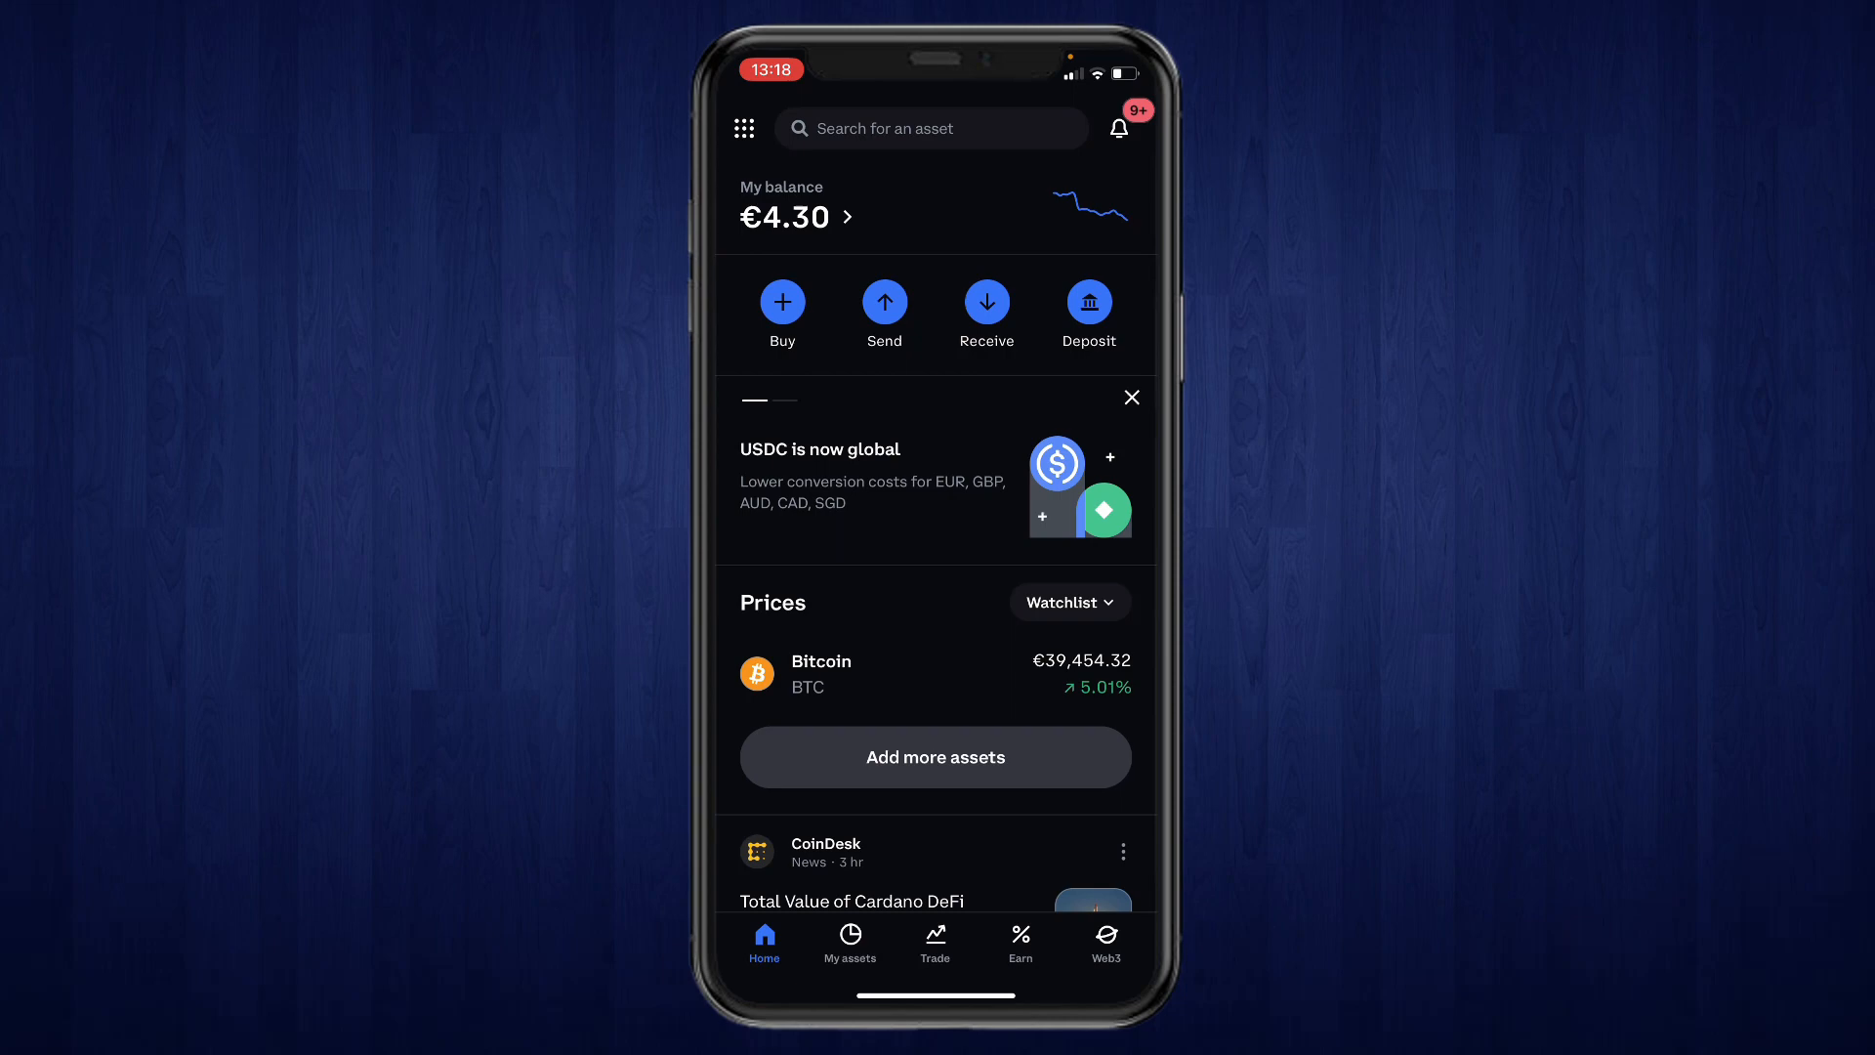
- Get Coinbase's Bitcoin receiving address and return to the Crypto.com whitelist form
click(985, 305)
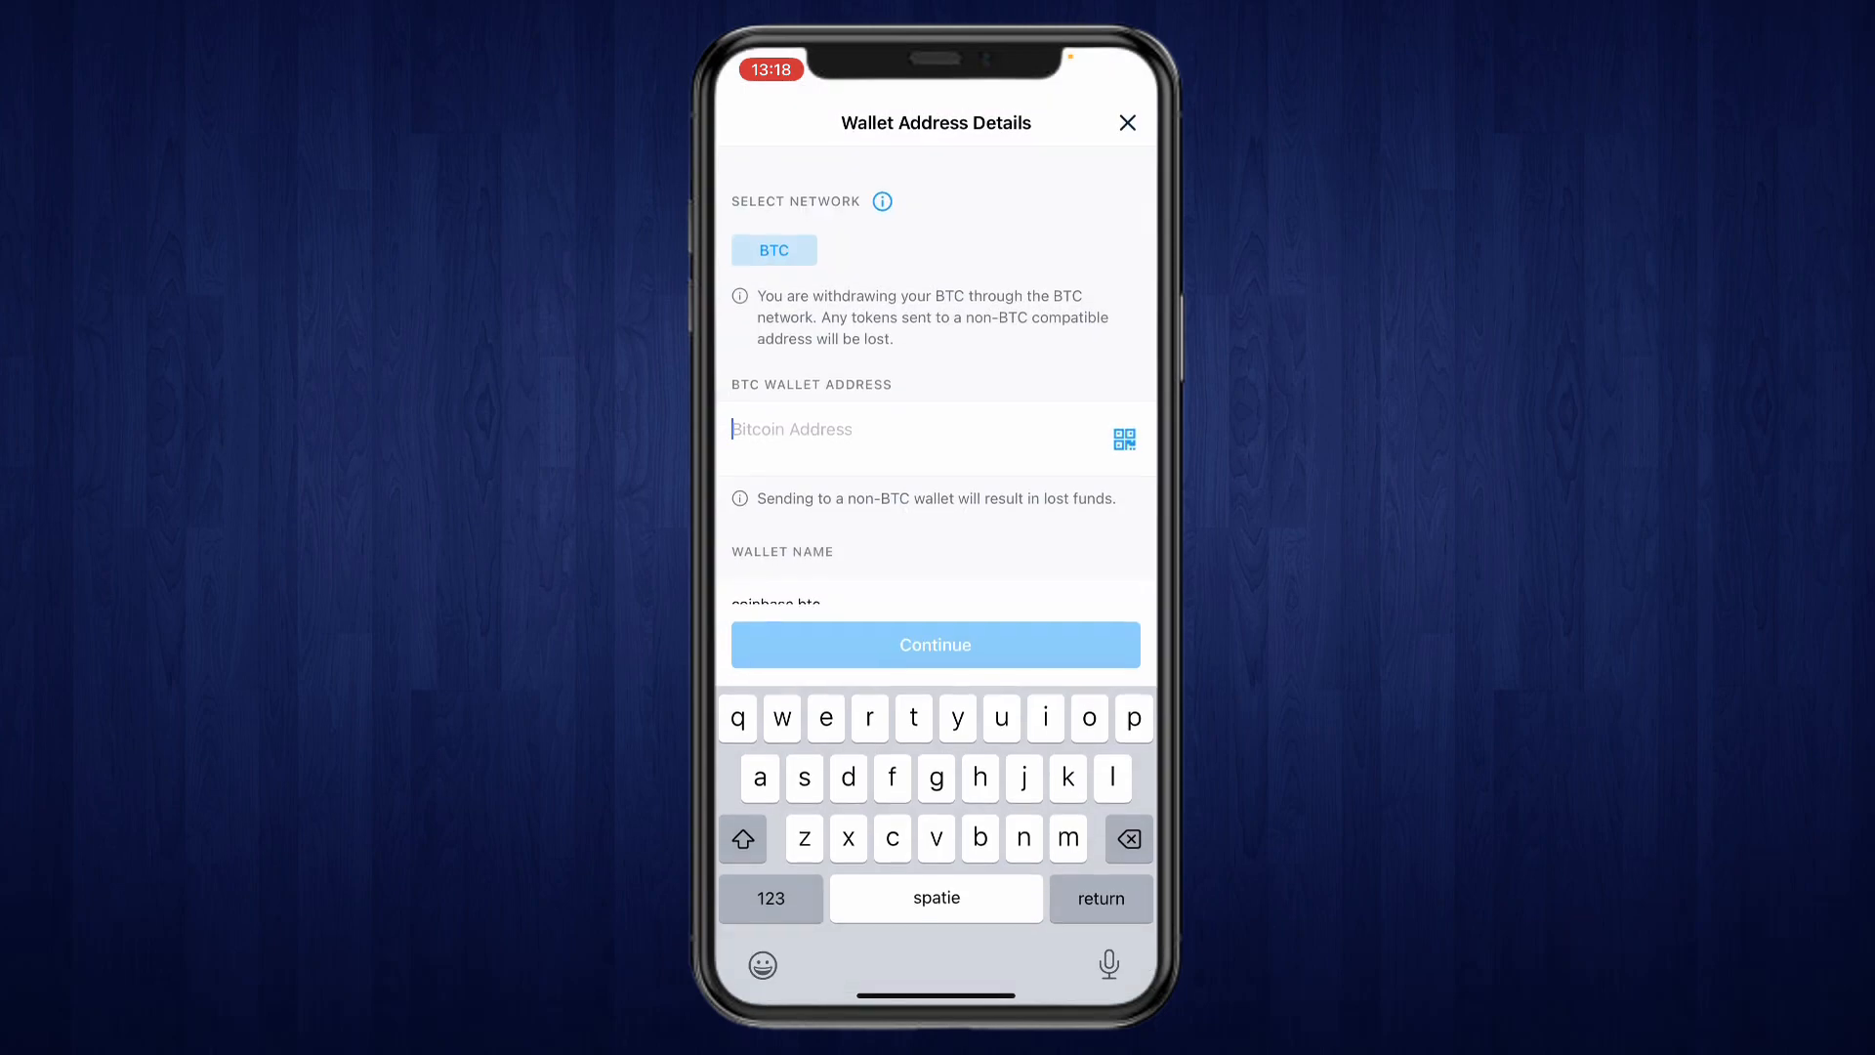
text(3GXDH7KSWfWuKBRqEDb9GcDLRYVXDRDQTs)
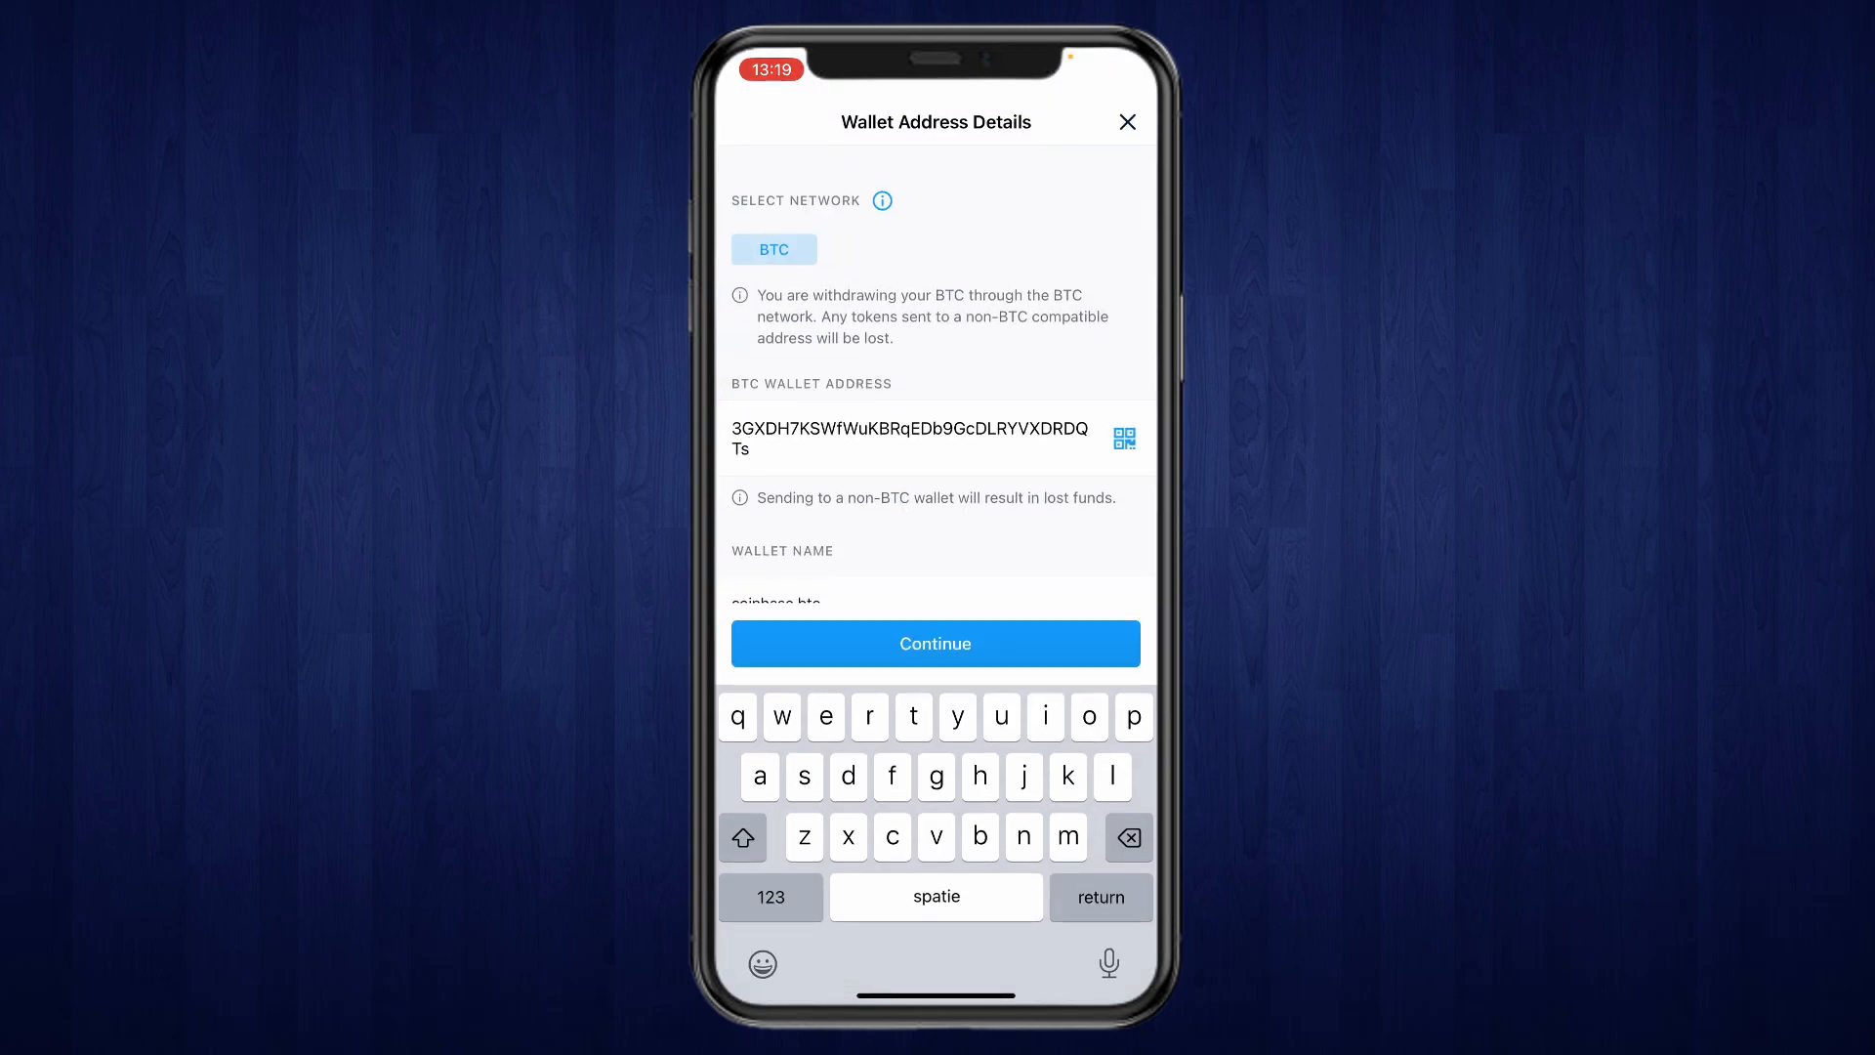
click(935, 643)
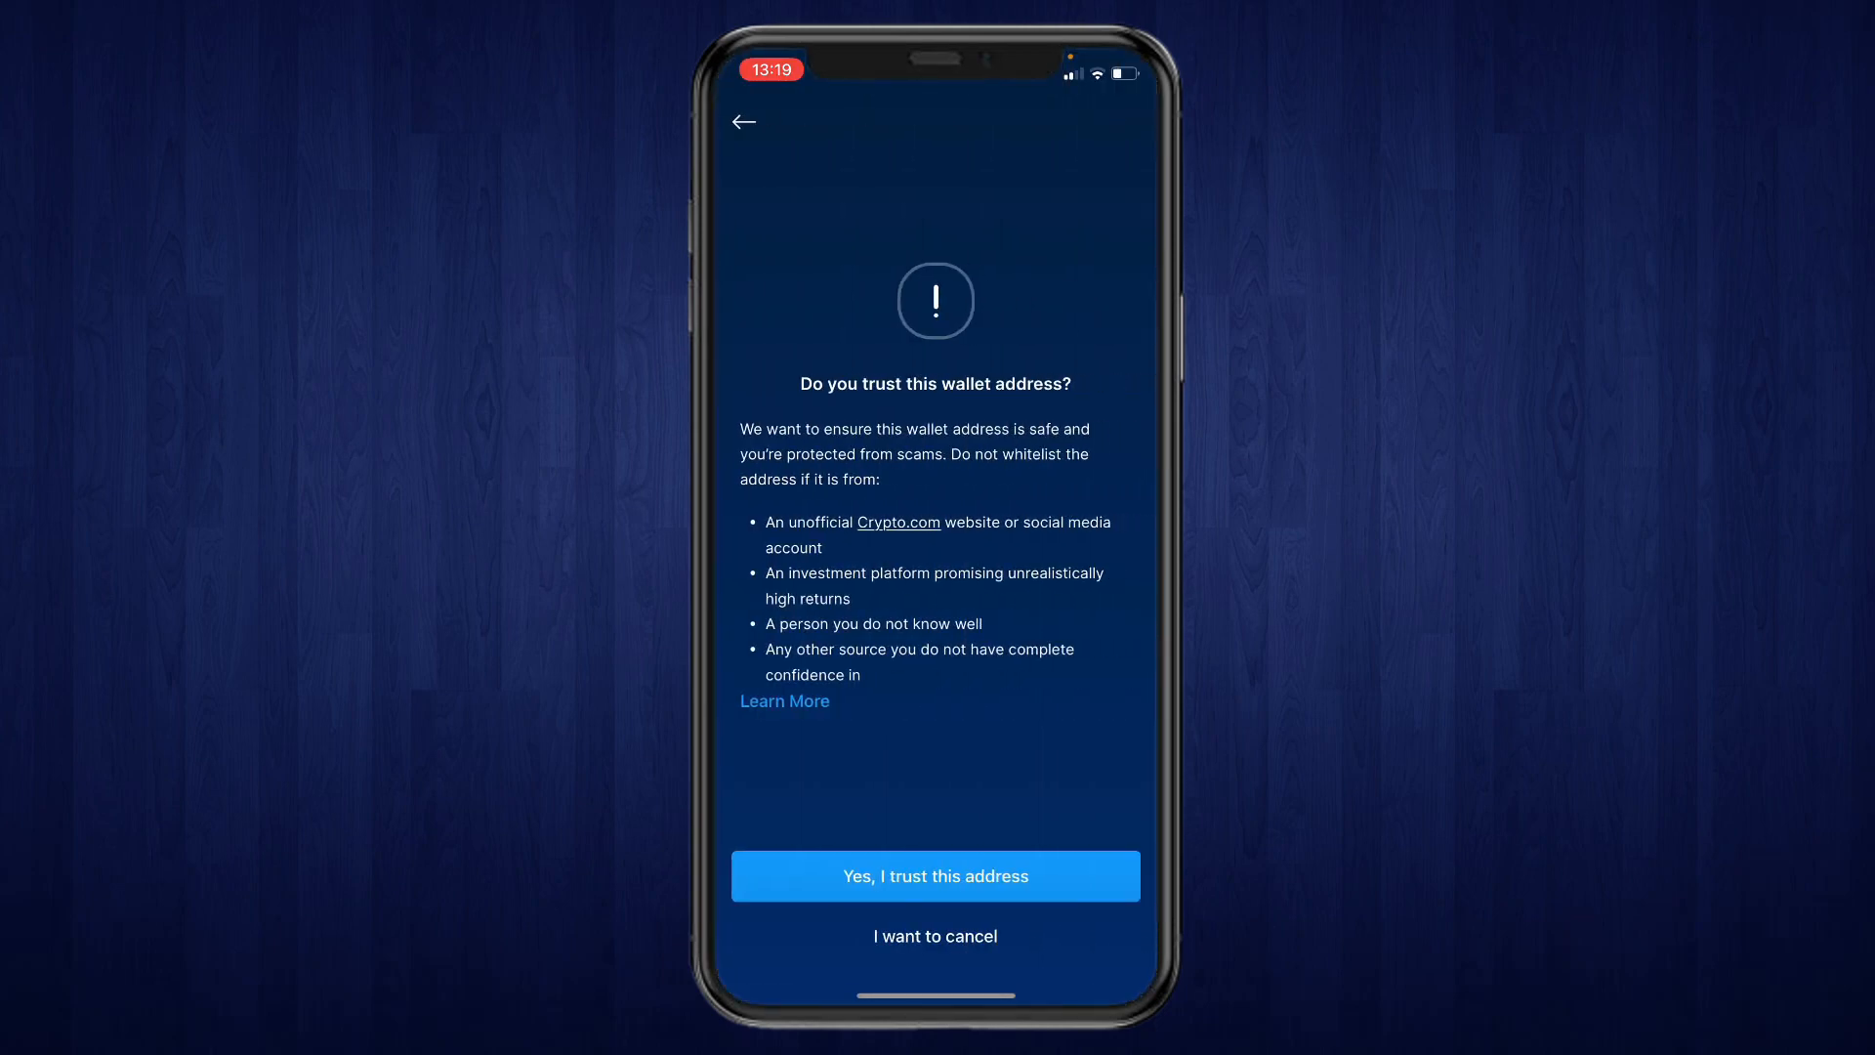
click(935, 875)
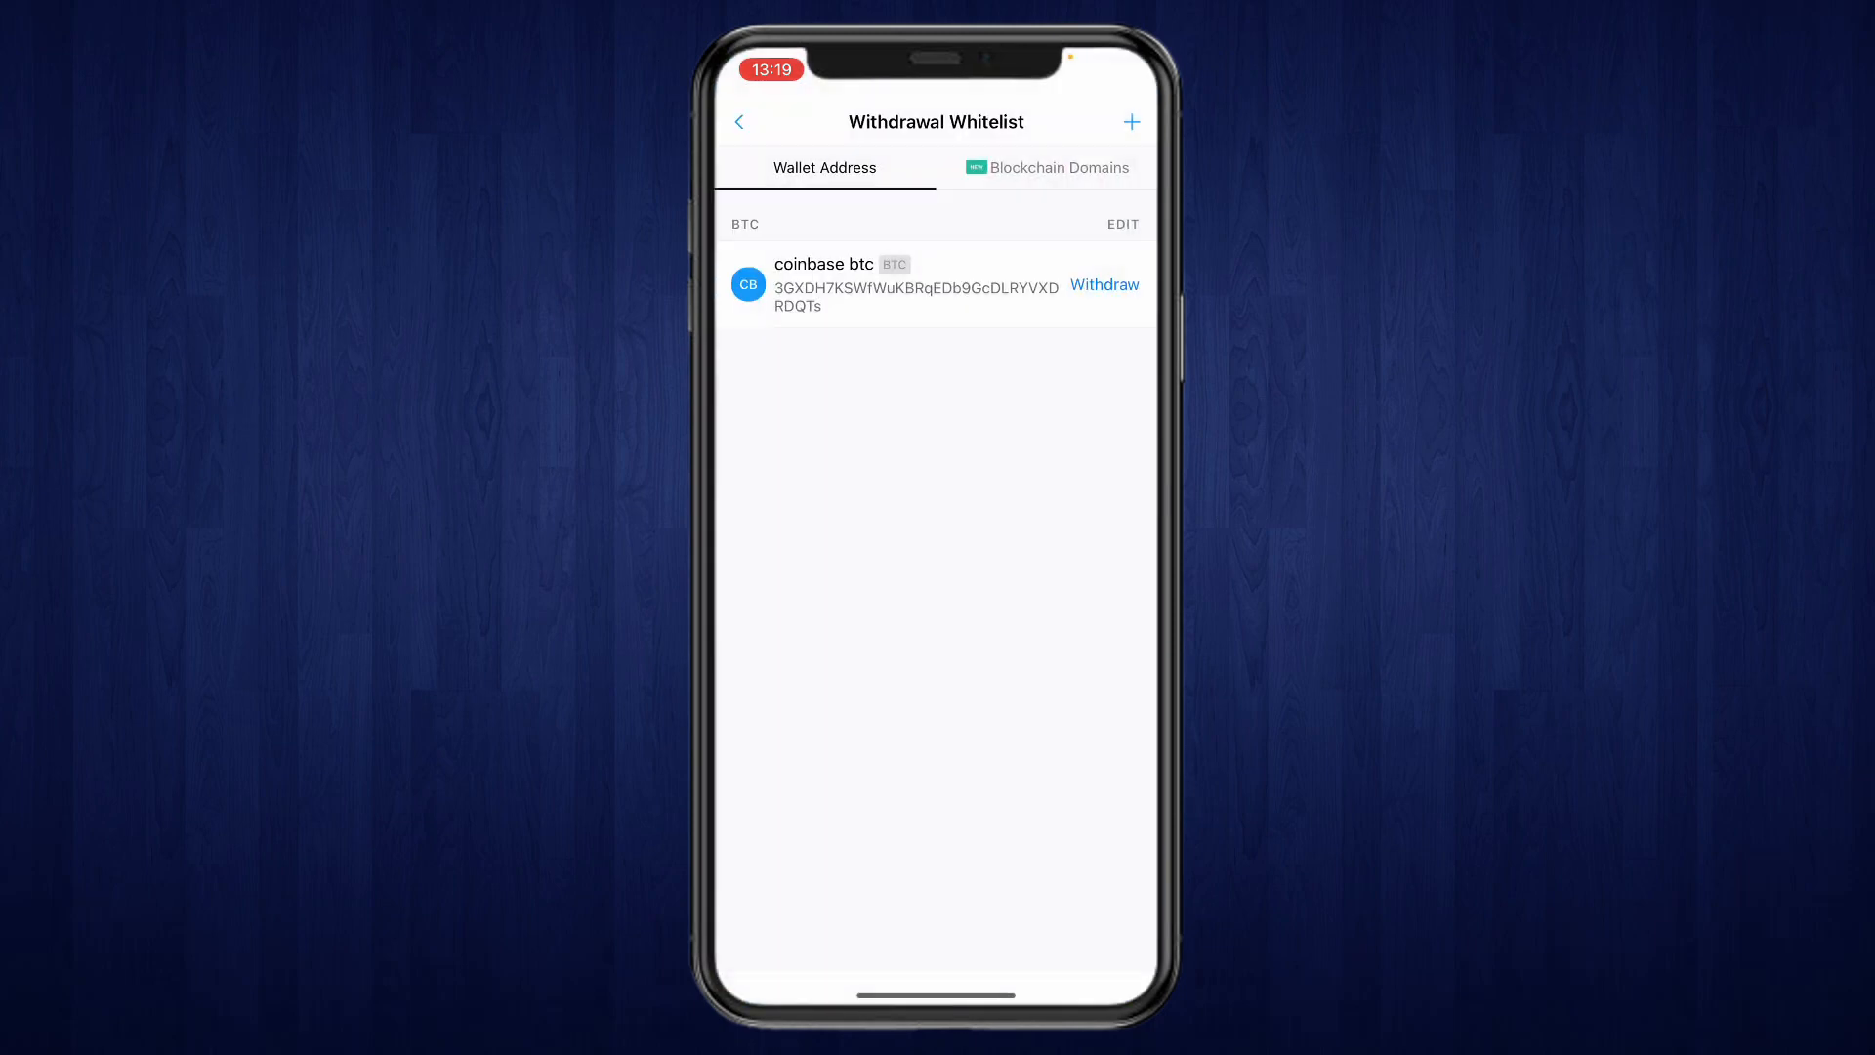
- Attempt a €1 BTC withdrawal to coinbase btc, rejected below 0,0012 BTC minimum, and abandon it
click(1102, 284)
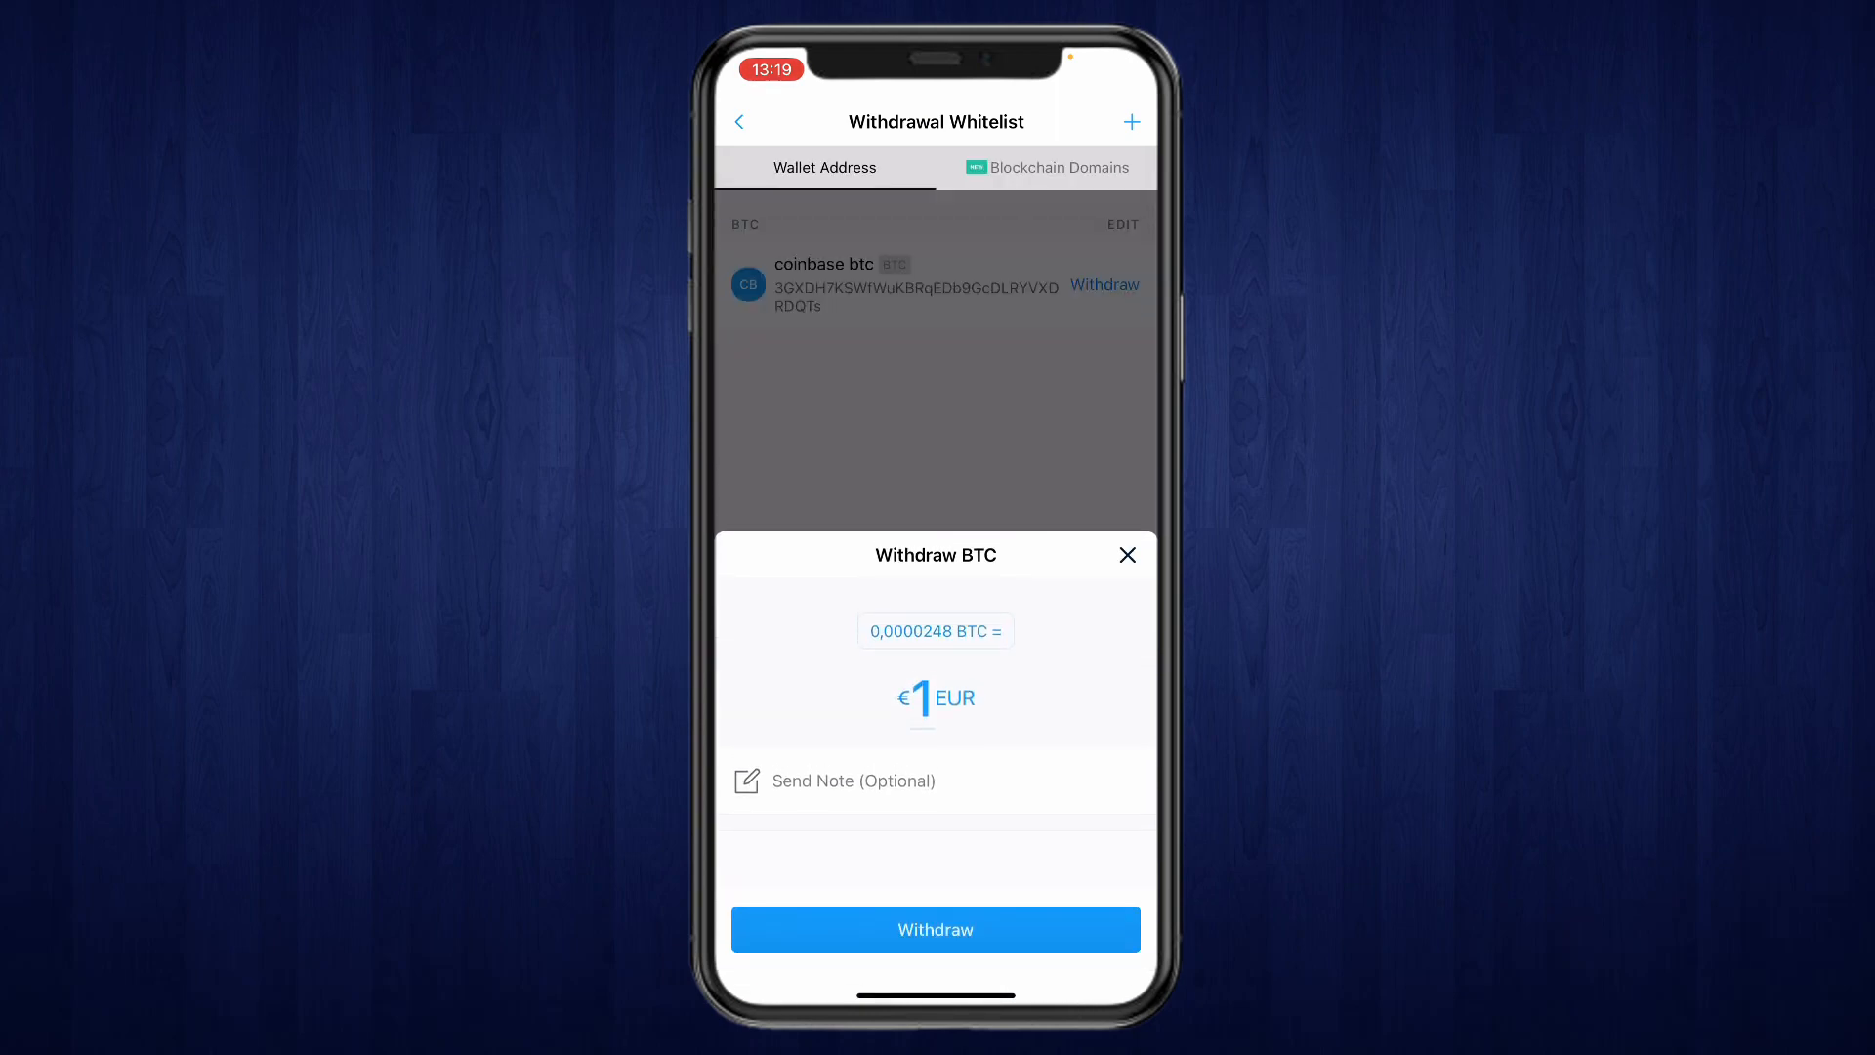
click(935, 928)
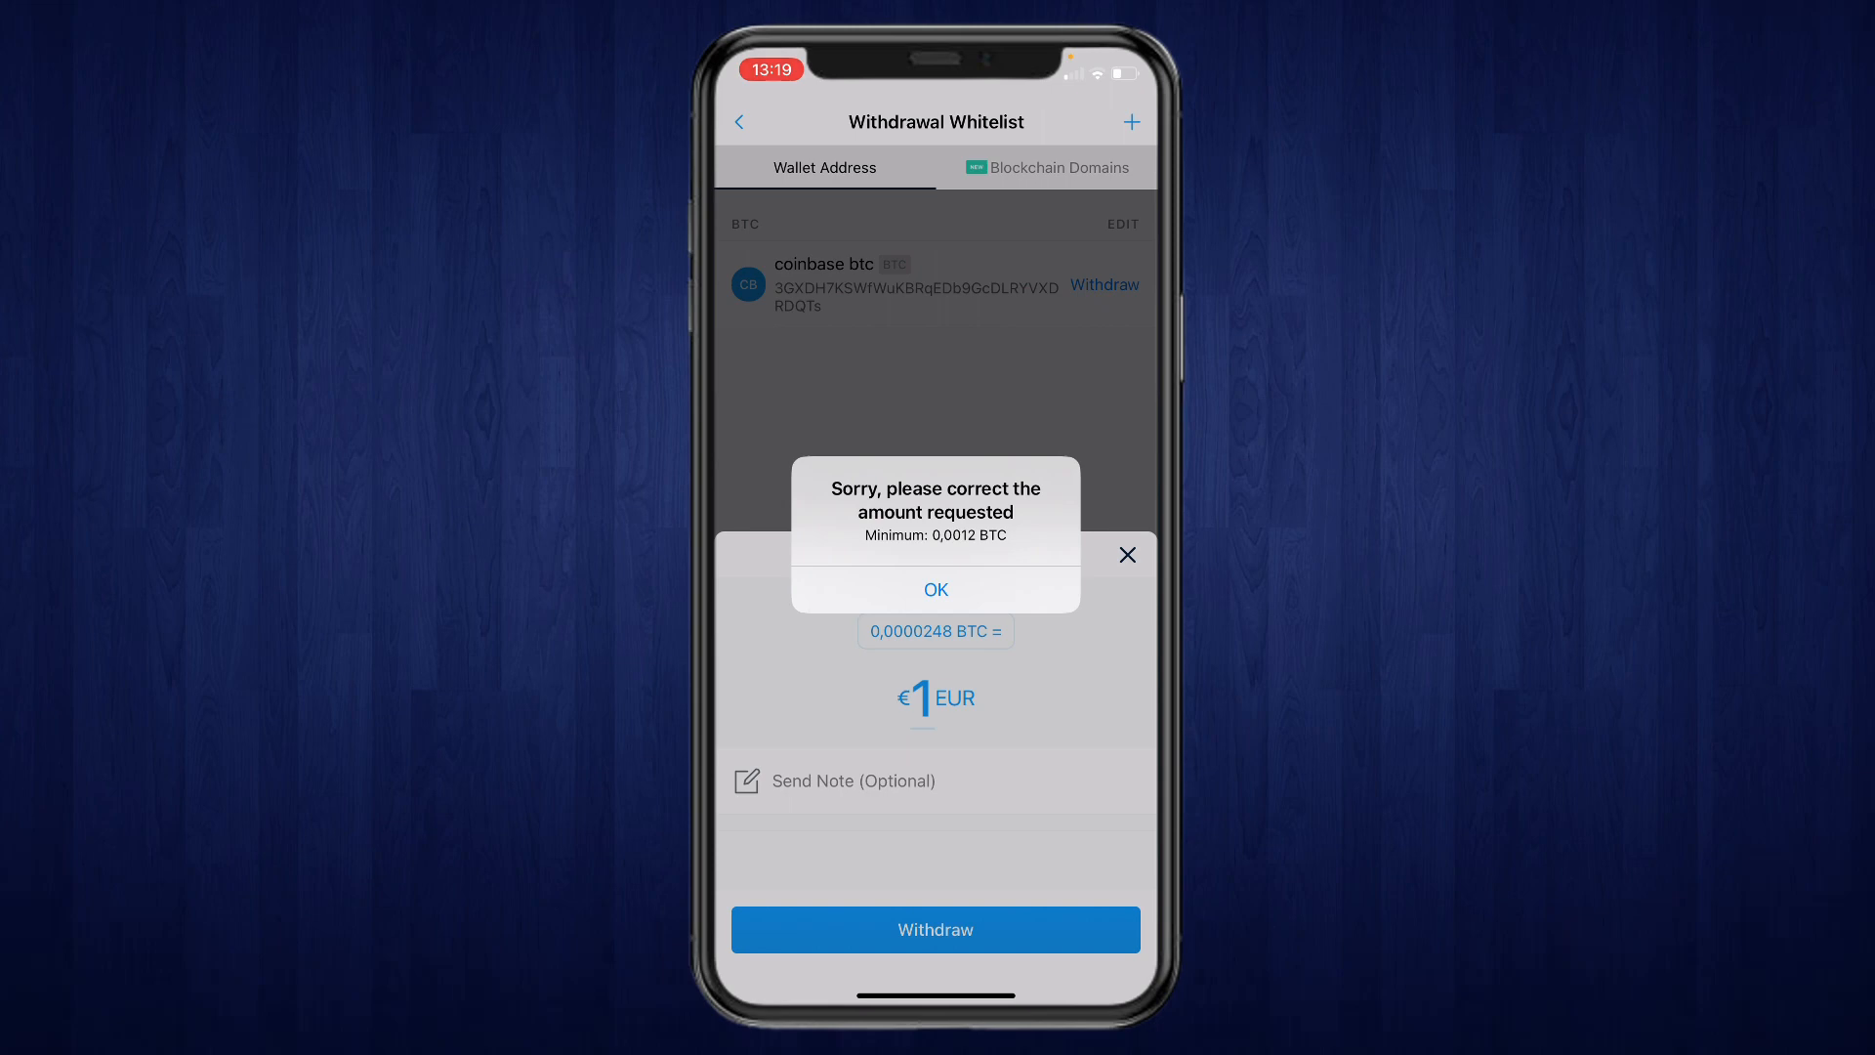
click(936, 588)
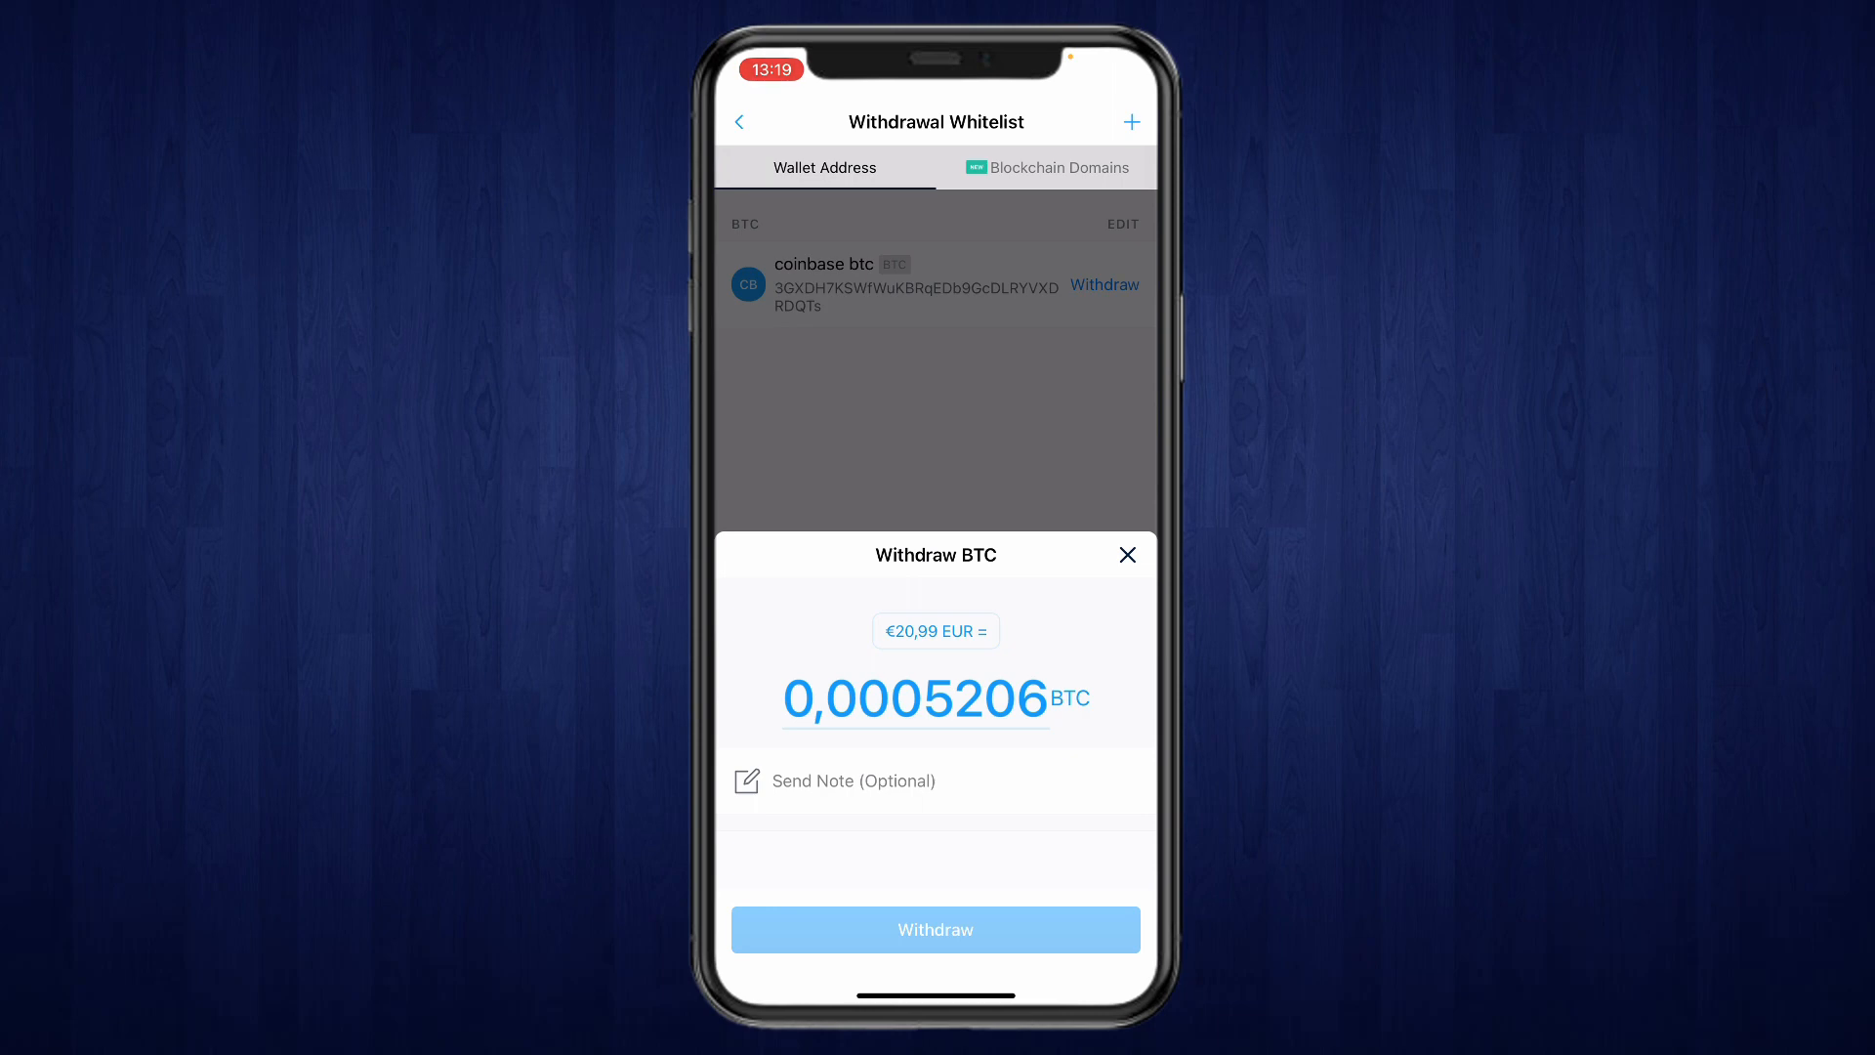
click(1124, 554)
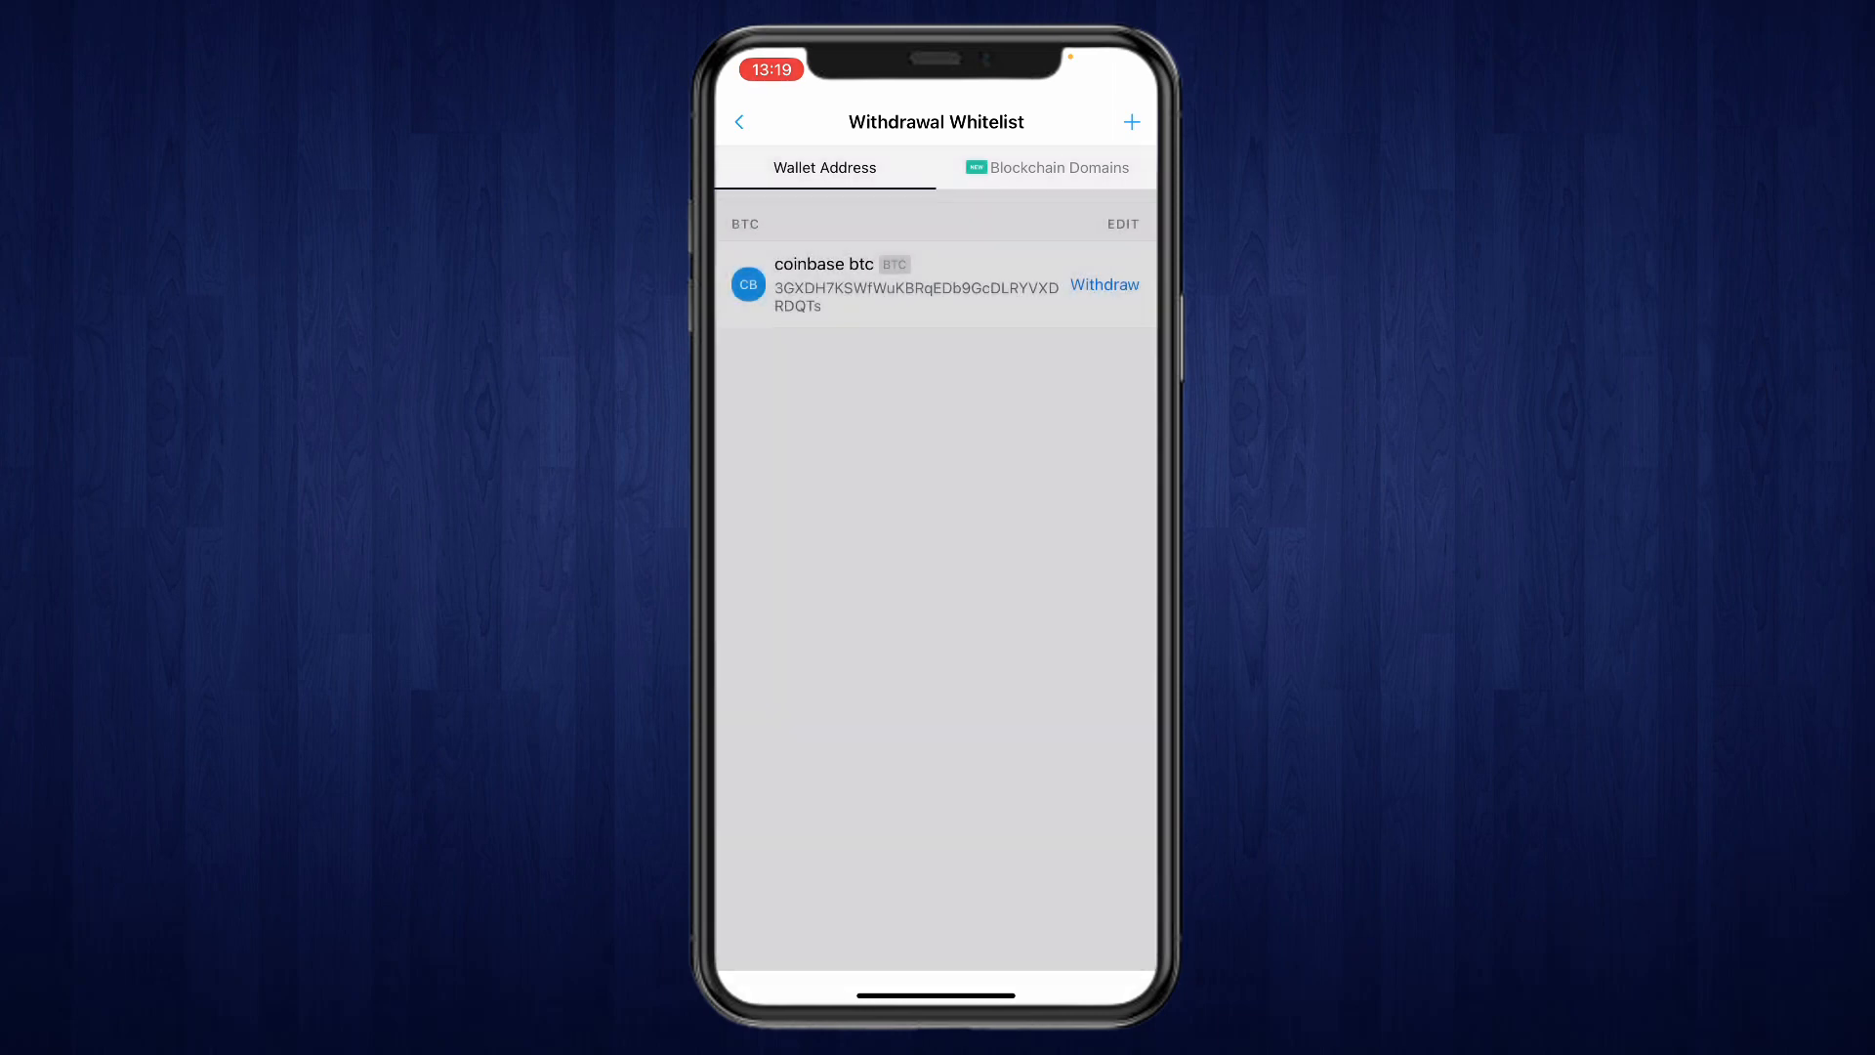